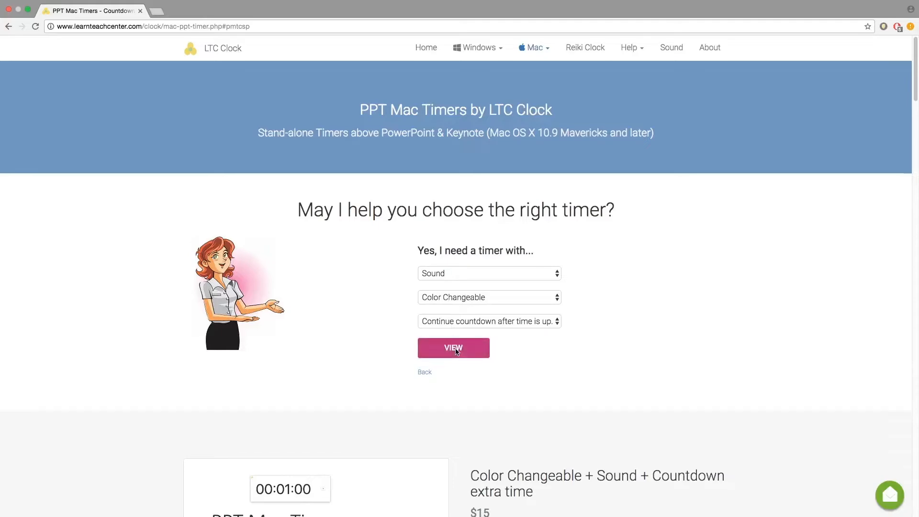
- Show the Color Changeable + Sound + Countdown extra time PPT Mac Timer matching the selected features
{"action": "left_click", "coordinate": [452, 347]}
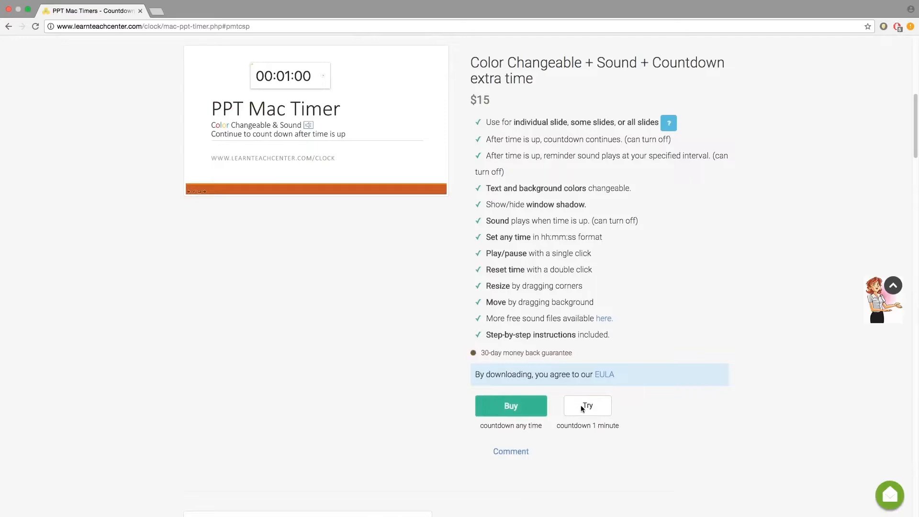
- Download the one-minute trial PPT_Mac_Timer_CSP.zip and reveal it in the Downloads folder
{"action": "left_click", "coordinate": [587, 406]}
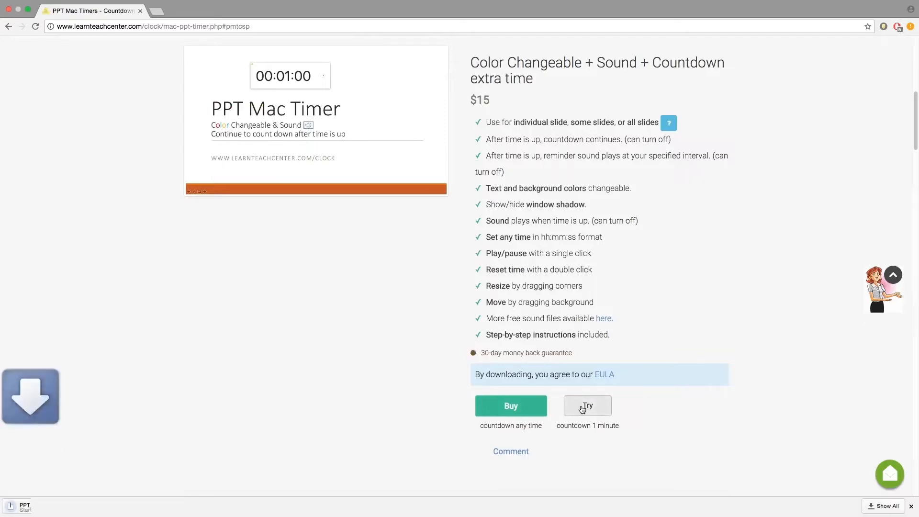
{"action": "left_click", "coordinate": [586, 405]}
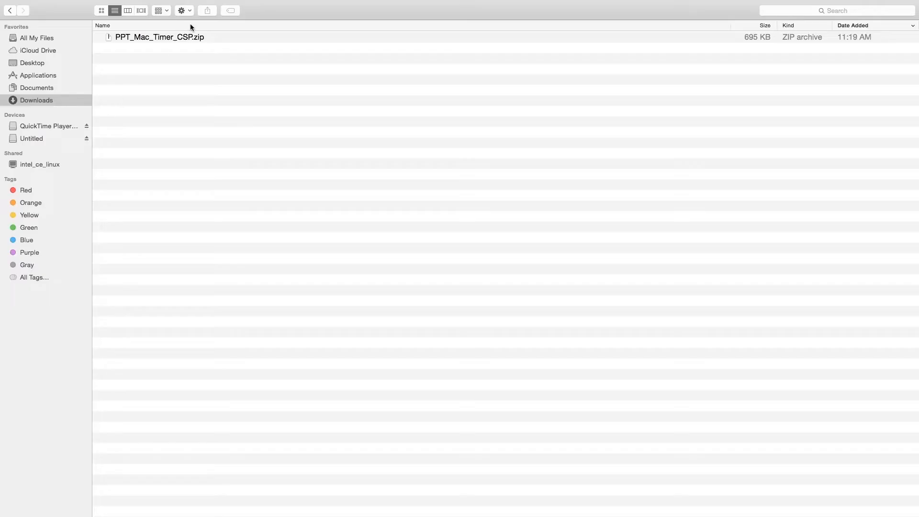
- Close the Finder Downloads window, leaving the desktop clear
{"action": "left_click", "coordinate": [158, 38]}
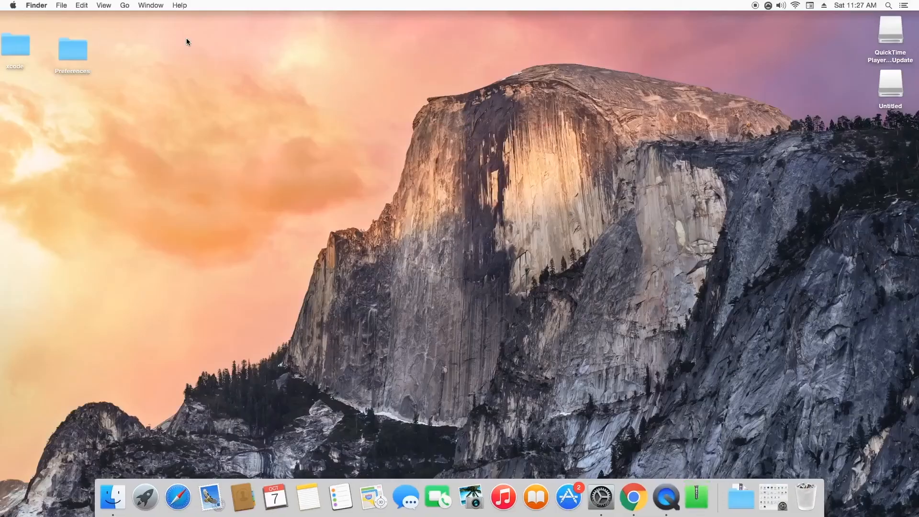
{"action": "mouse_move", "coordinate": [158, 498]}
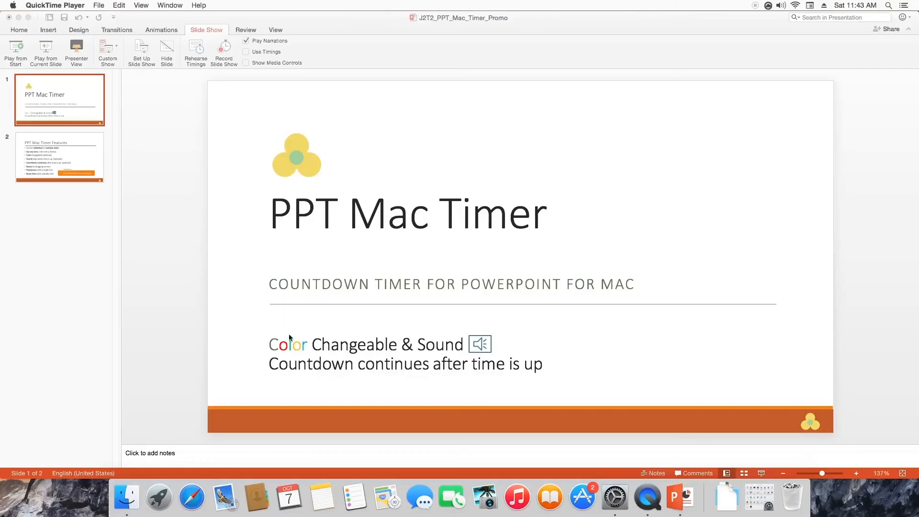
- Show the Downloads folder with the unzipped PPT_Mac_Timer_CSP application over the presentation
{"action": "left_click", "coordinate": [126, 498]}
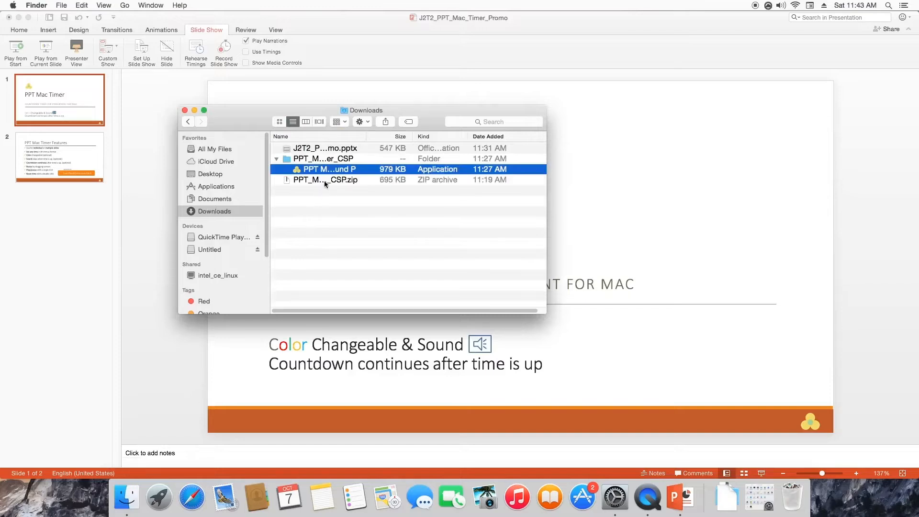
{"action": "mouse_move", "coordinate": [326, 170]}
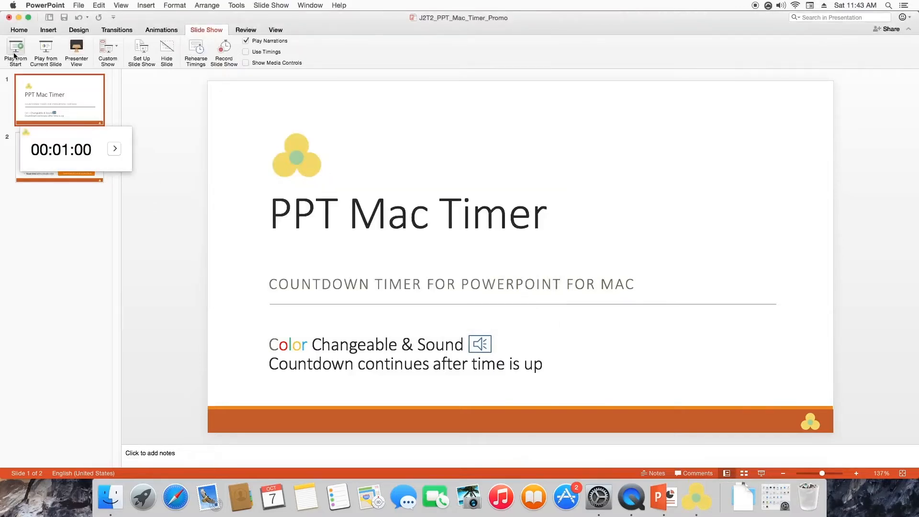
- Play the slideshow from the first slide with the 00:01:00 timer moved top-right and counting down
{"action": "left_click", "coordinate": [16, 52]}
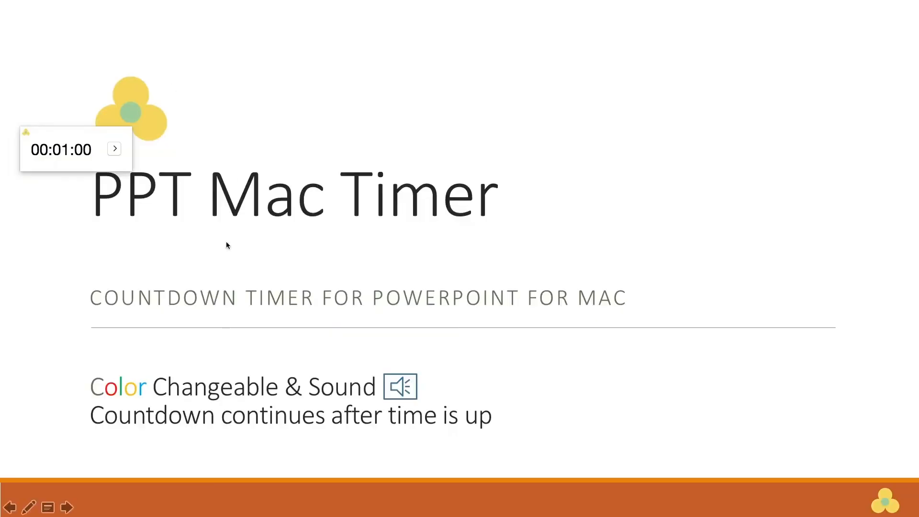
{"action": "left_click_drag", "start_coordinate": [60, 150], "coordinate": [755, 48]}
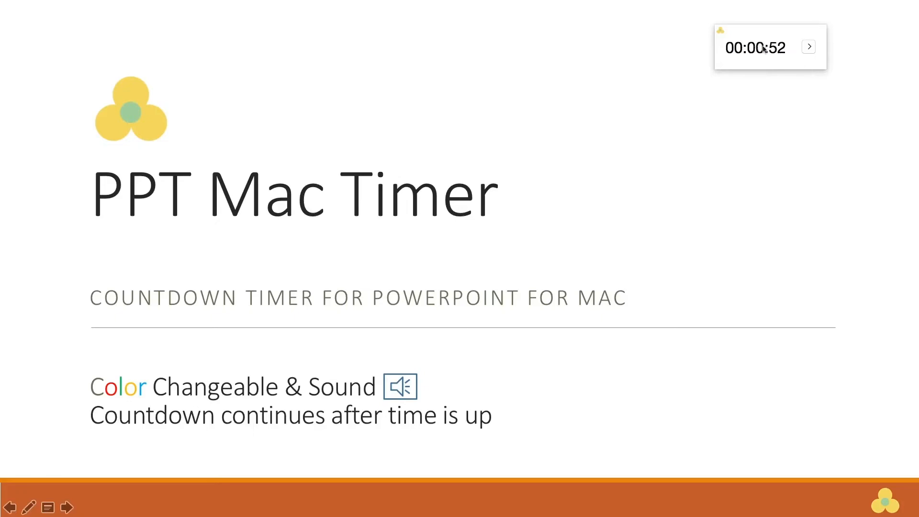
{"action": "left_click", "coordinate": [755, 47]}
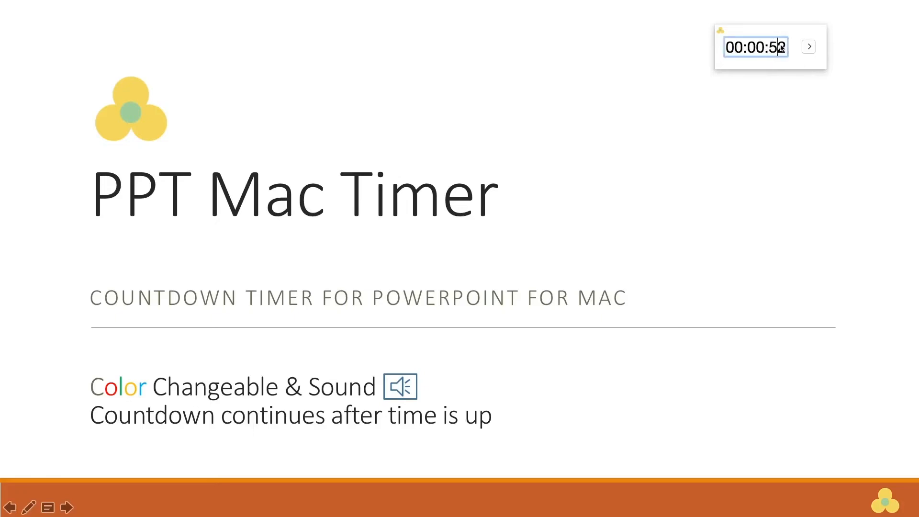